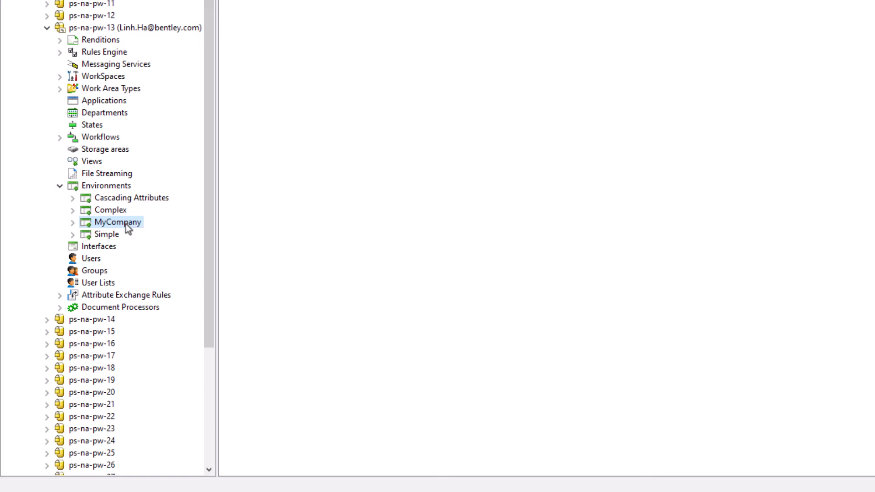
Start the Document Code Definition Wizard for the MyCompany environment and pass the welcome page
right_click(117, 222)
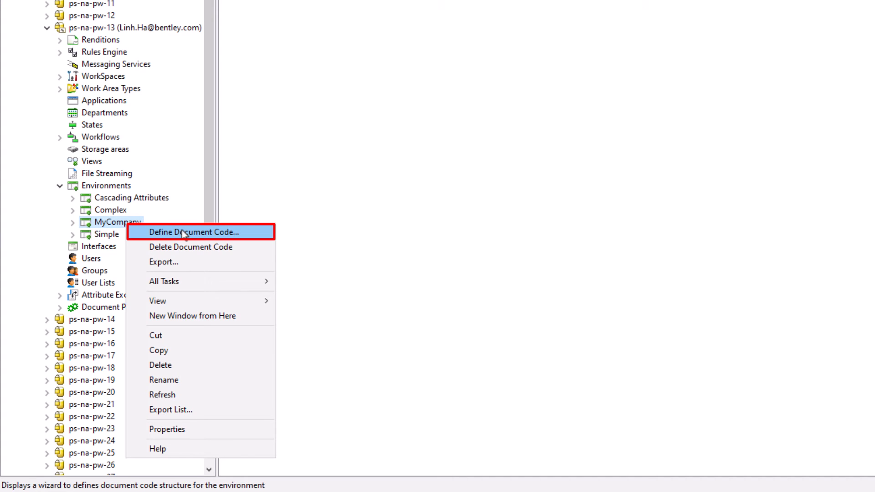
left_click(195, 232)
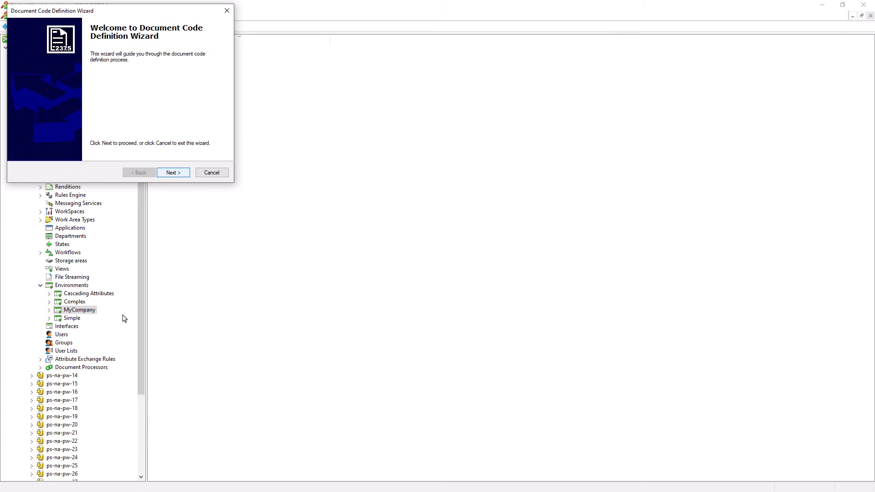
left_click(173, 172)
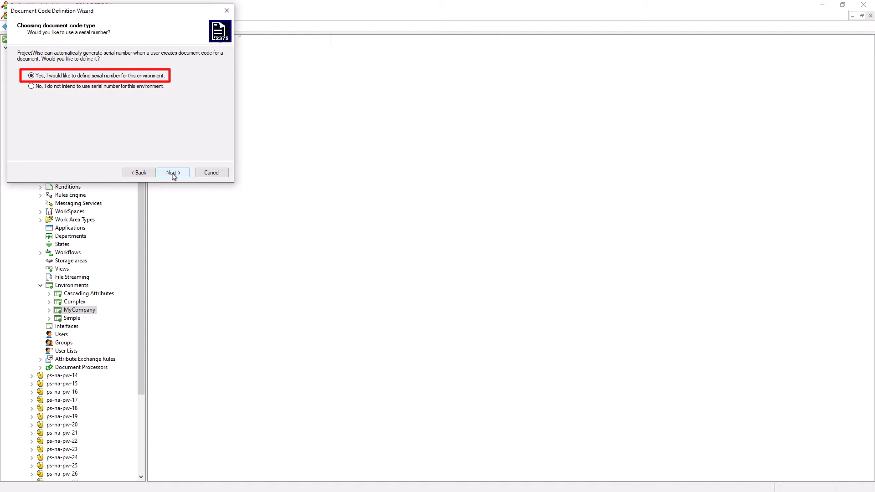
Keep serial numbering and add Area, DocType, Level and ProjectID to the serial number context
left_click(172, 172)
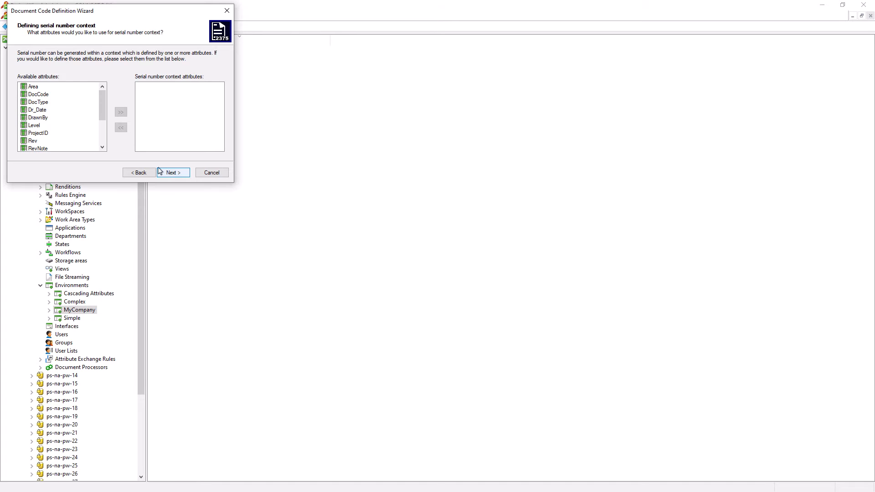
left_click(37, 101)
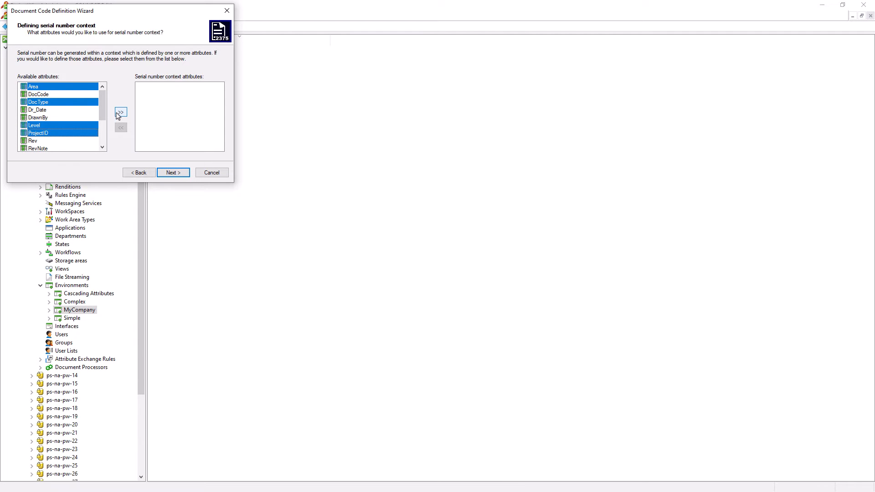
left_click(120, 112)
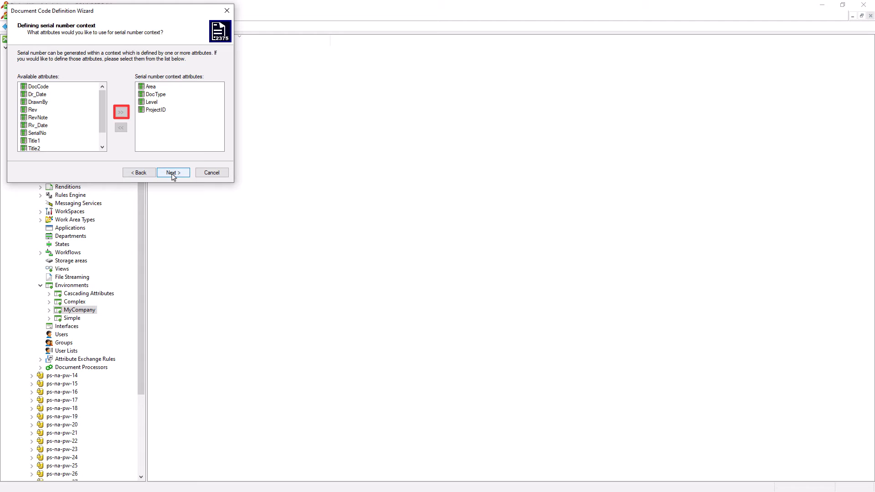
left_click(173, 172)
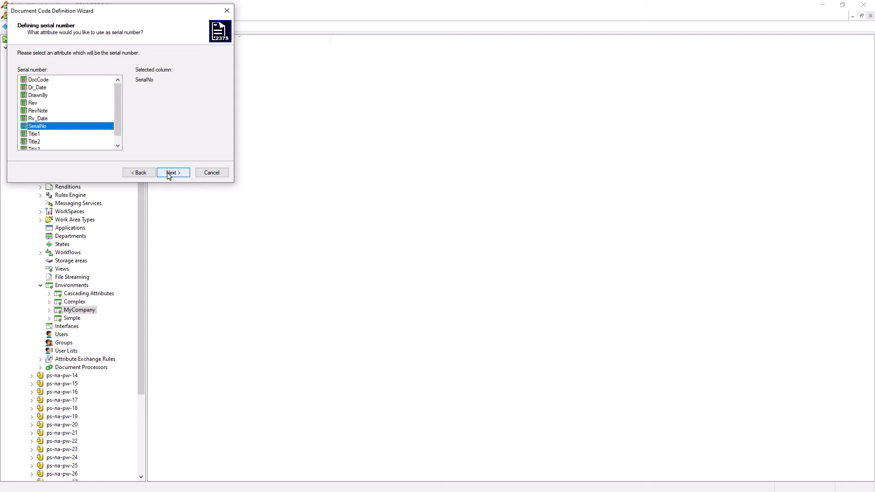
Accept SerialNo as the serial number, add no other code parts, and store the code in DocCode
left_click(173, 173)
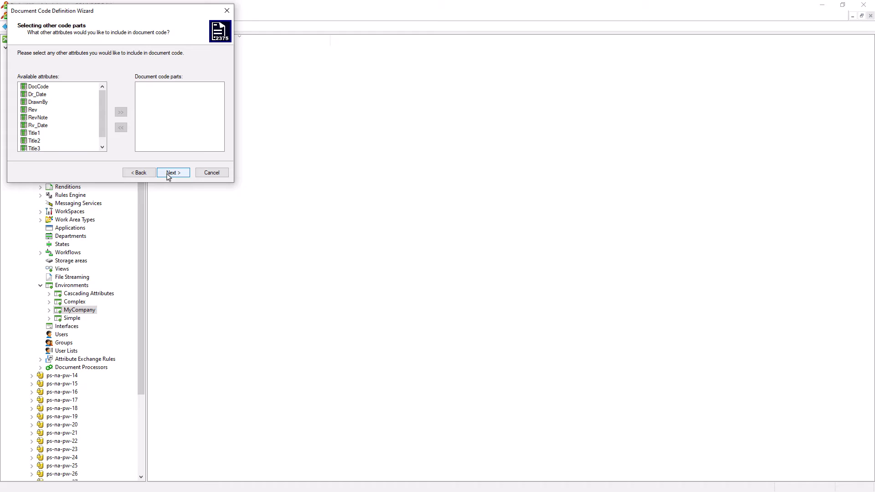
left_click(173, 173)
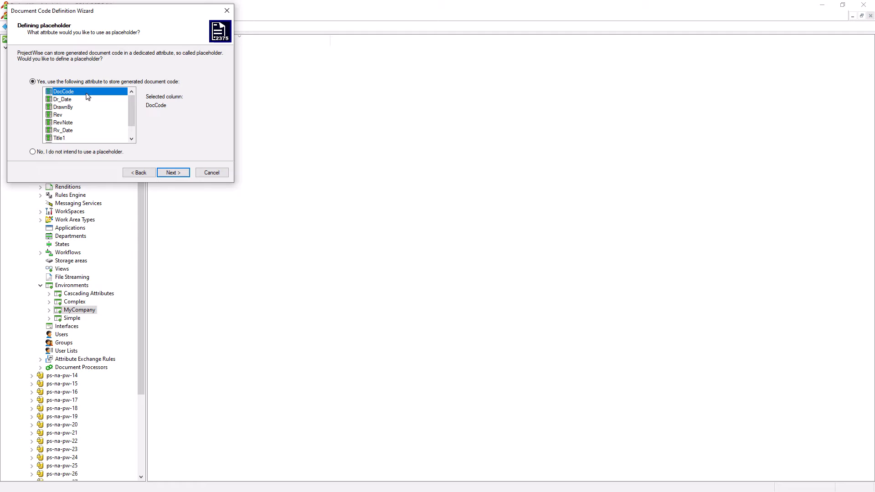
mouse_move(165, 179)
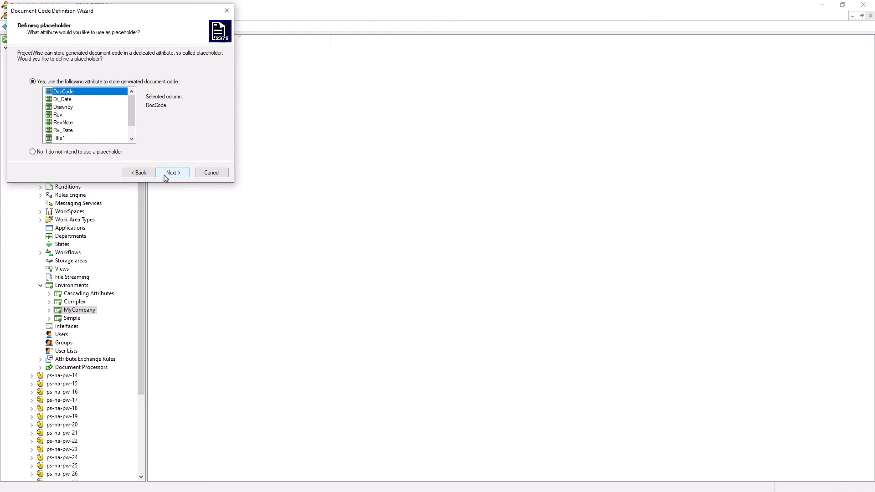
left_click(172, 172)
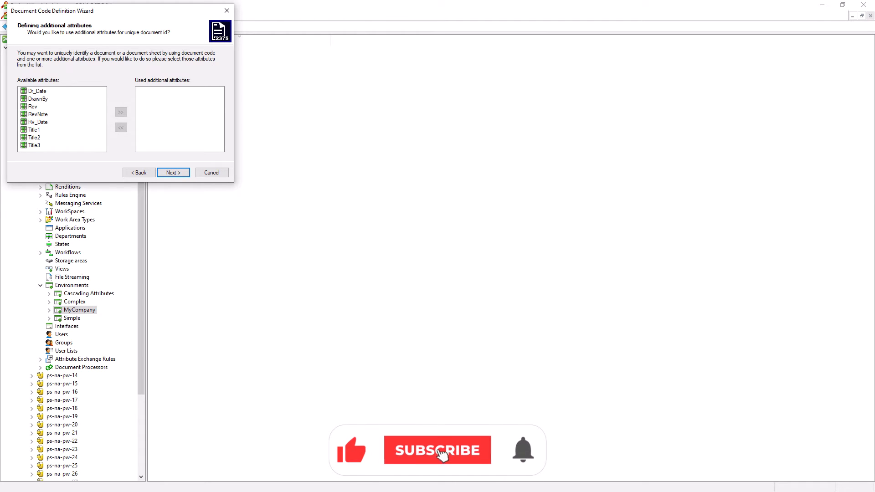
Leave the additional unique-ID attributes empty and continue to code formatting
left_click(438, 451)
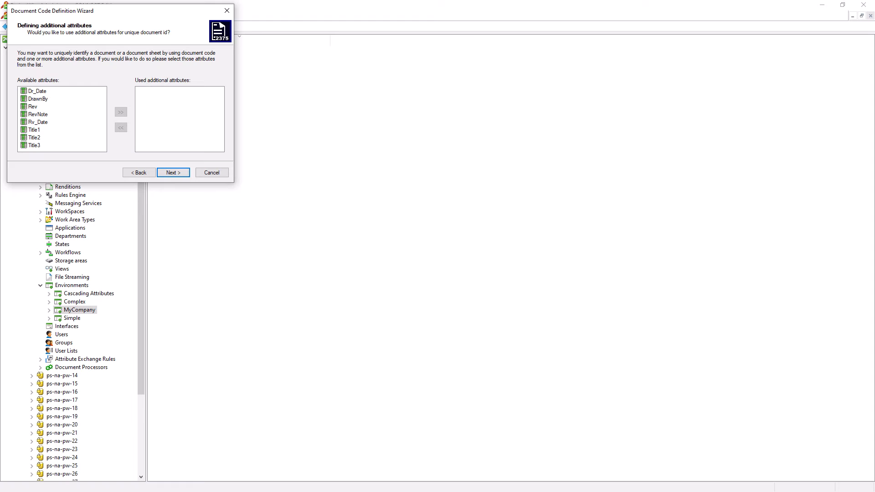
left_click(173, 172)
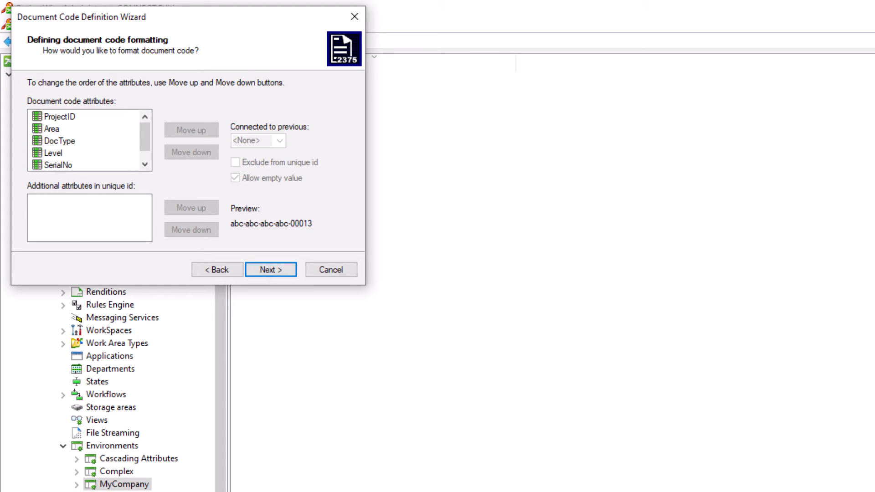
mouse_move(392, 217)
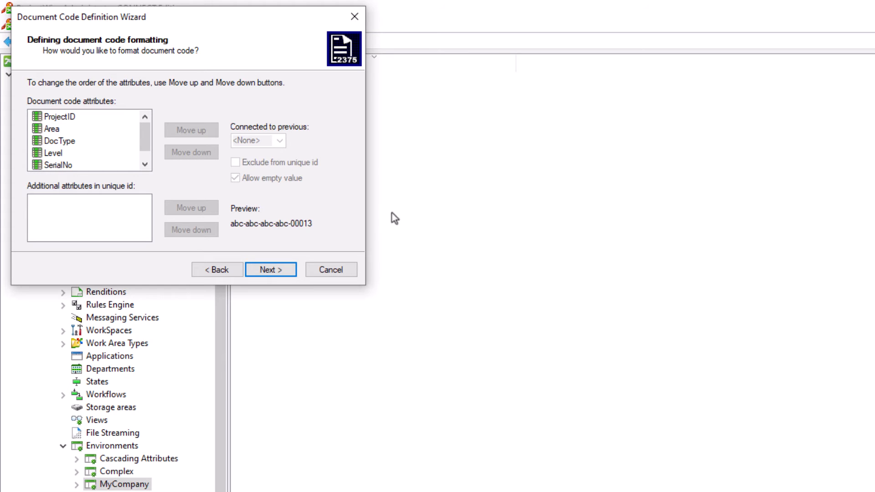
Select the Area code part to view its formatting and hyphen connection
left_click(48, 131)
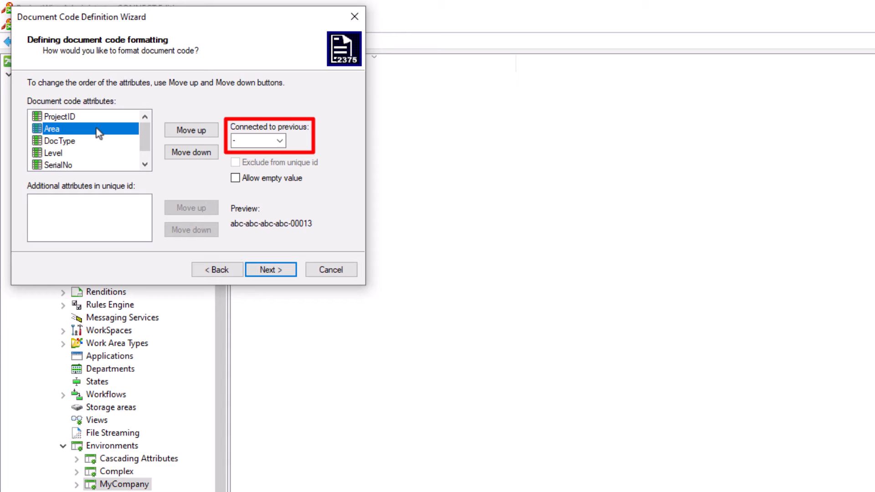
mouse_move(217, 160)
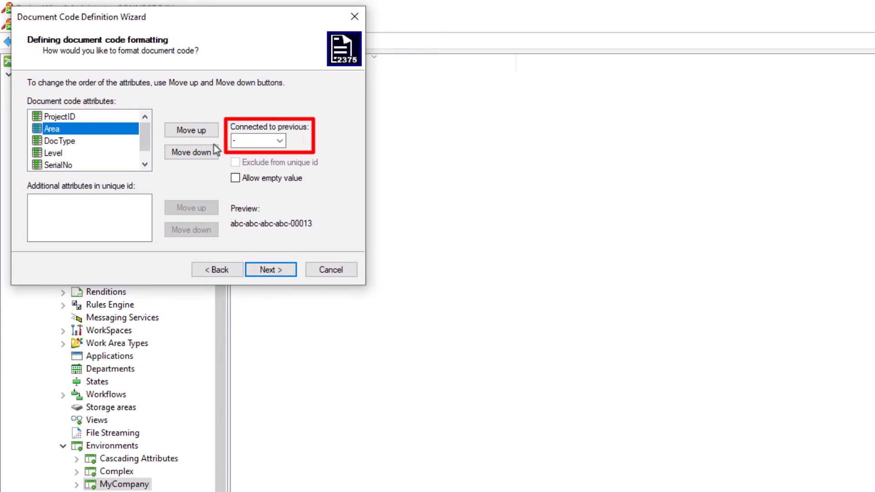
Show the separator choices in Area's Connected to previous dropdown
left_click(279, 141)
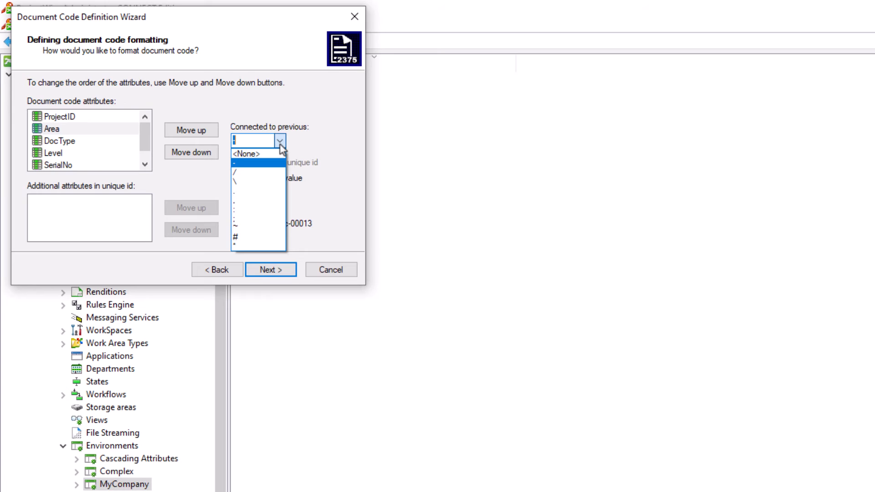
mouse_move(329, 173)
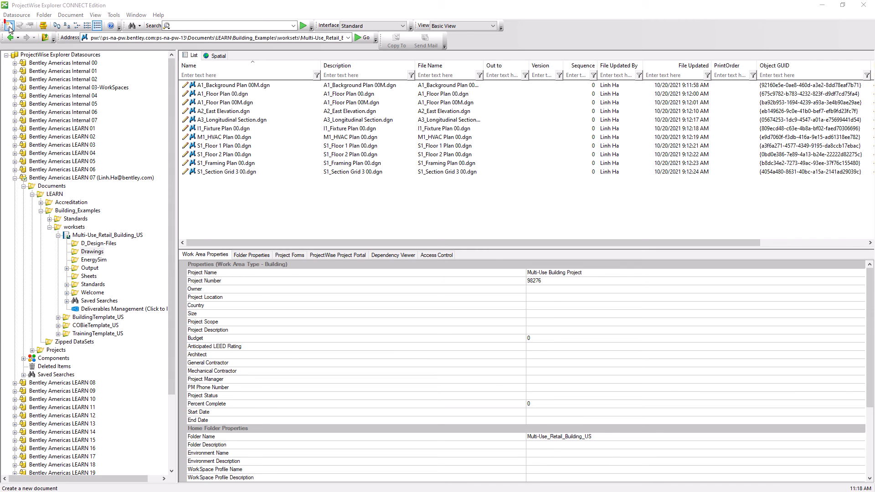
Create a new document with the Advanced Wizard, keeping the chosen recent template
left_click(9, 27)
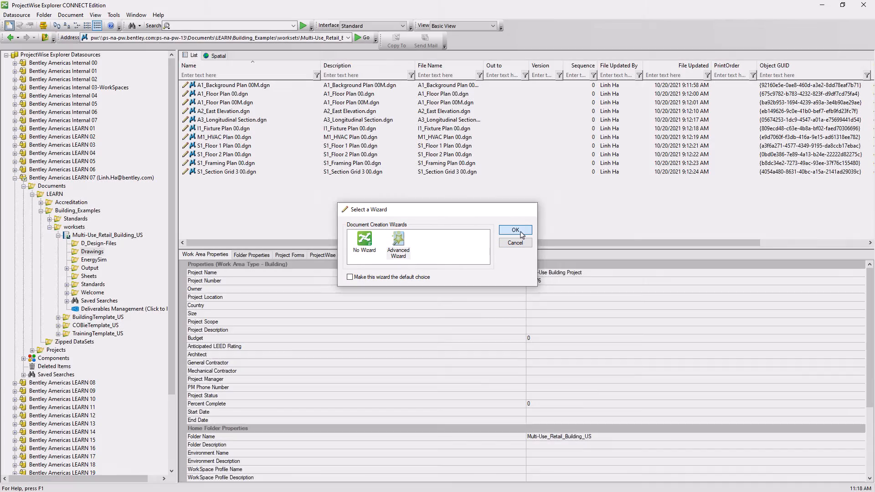
left_click(516, 230)
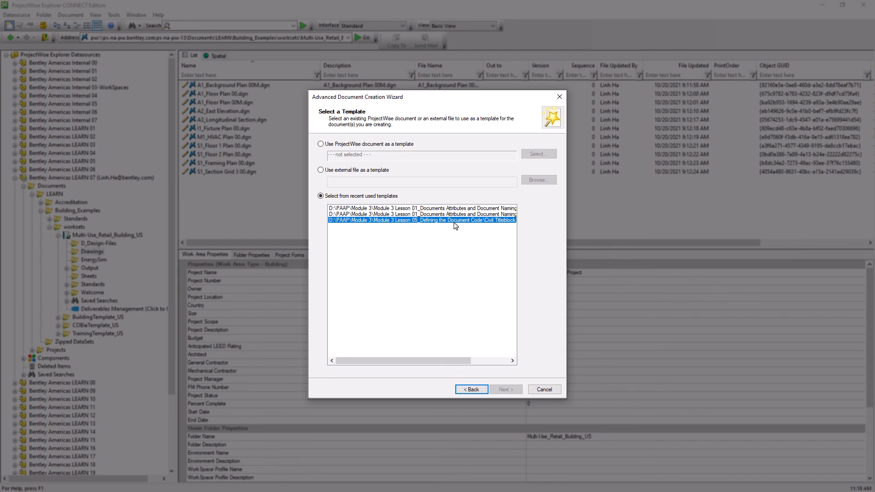
left_click(506, 389)
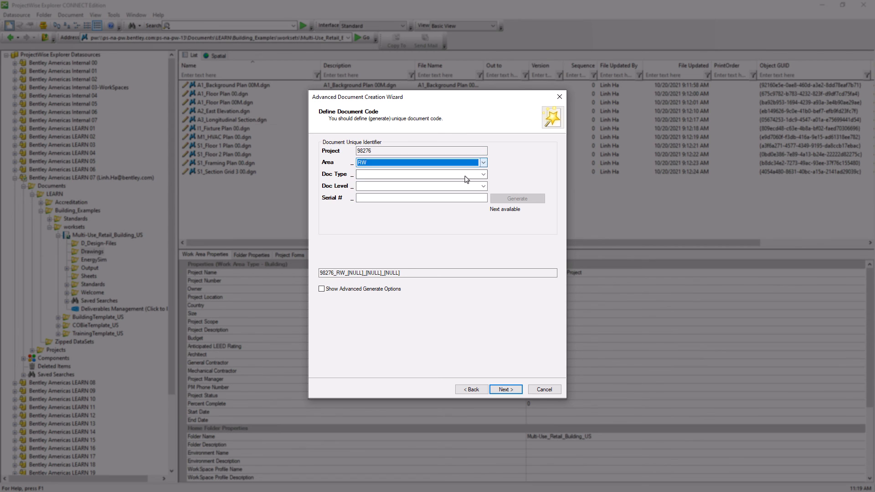
Set Doc Level G and generate serial 00001, completing code 98276_RW_2DM_G_00001
left_click(483, 186)
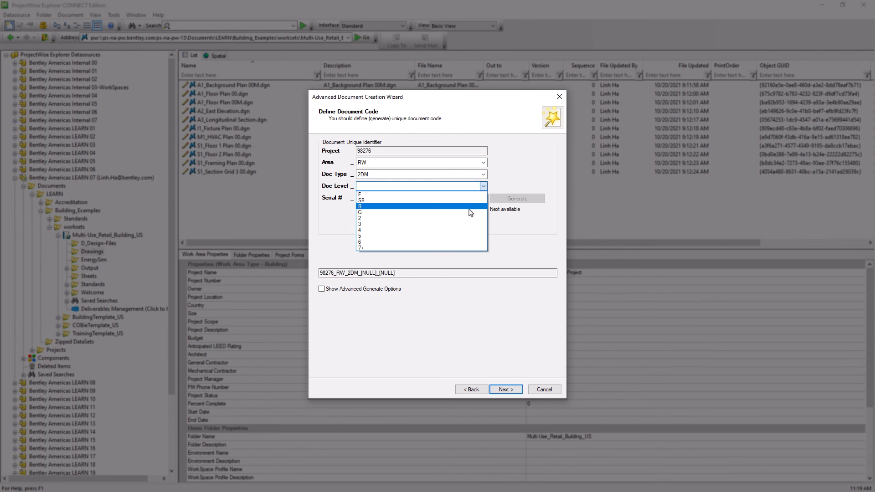
left_click(360, 212)
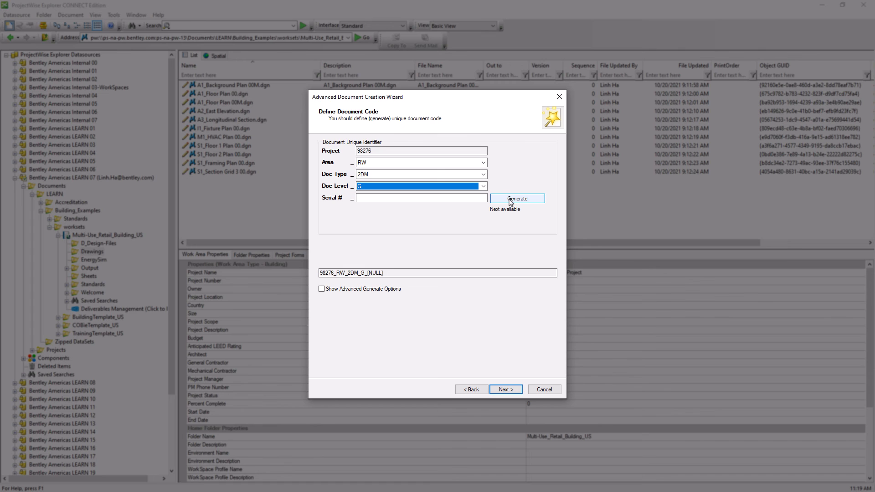
left_click(517, 198)
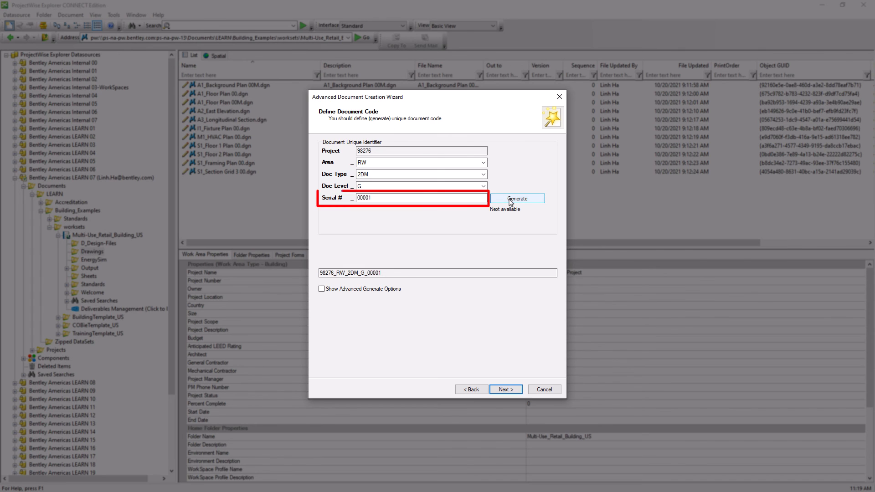